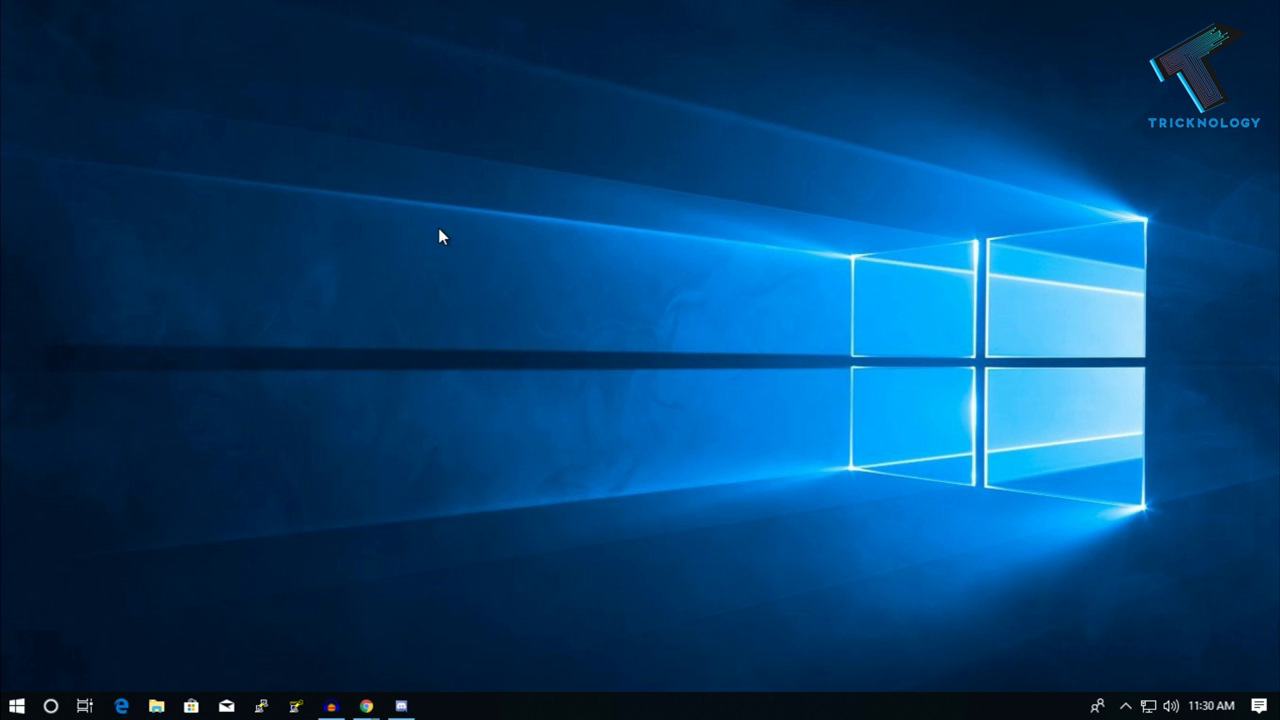
mouse_move(322, 316)
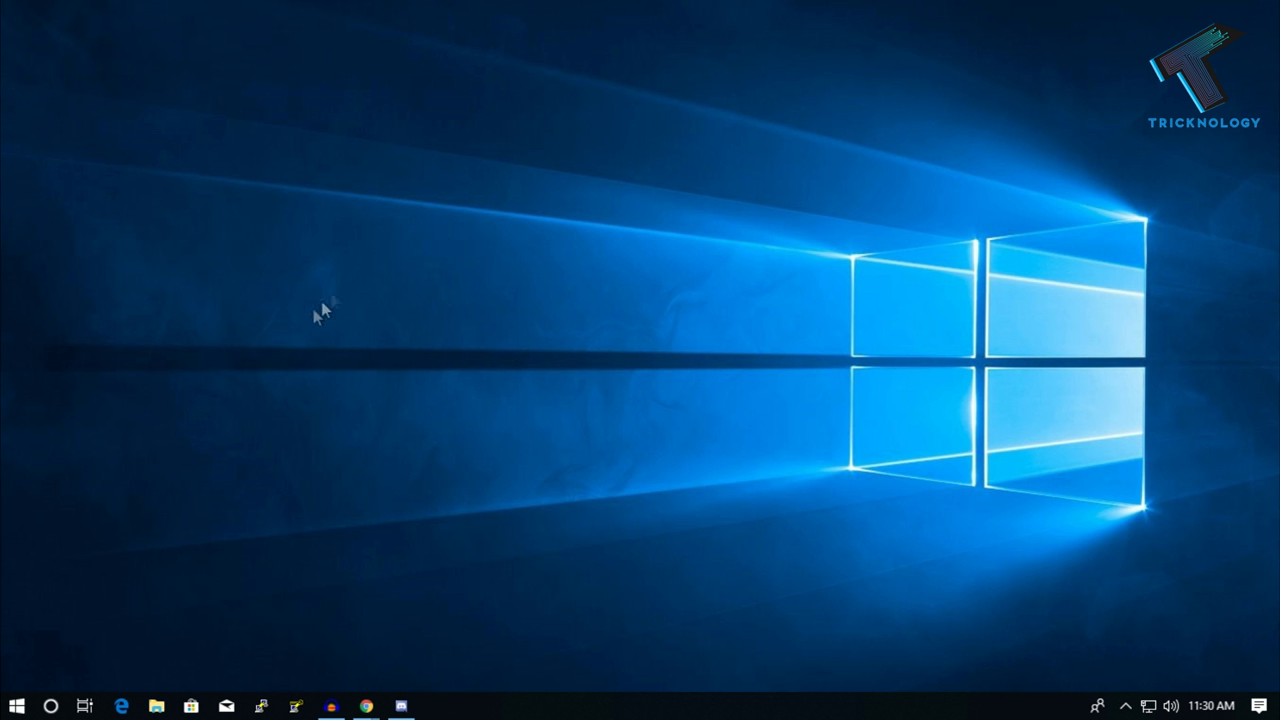
Step: Search Start for "mouse settings" and open the Mouse page in Windows Settings
click(16, 706)
text(mouse)
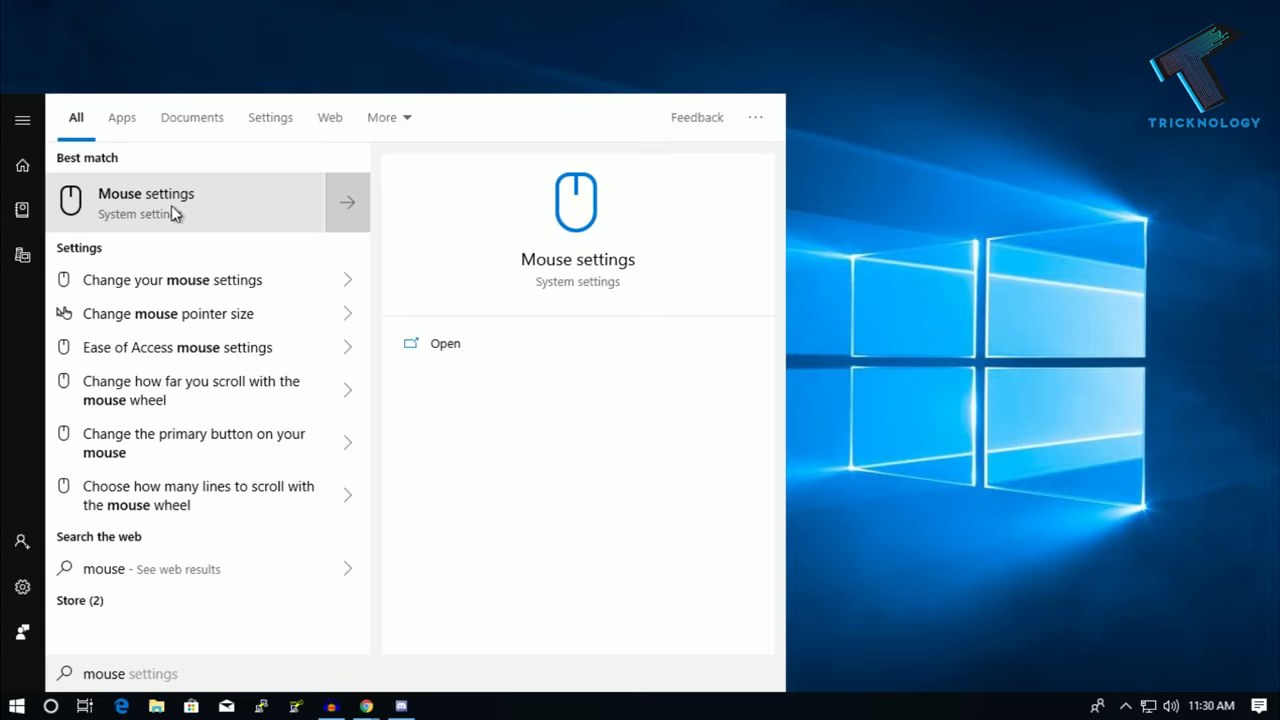
click(146, 200)
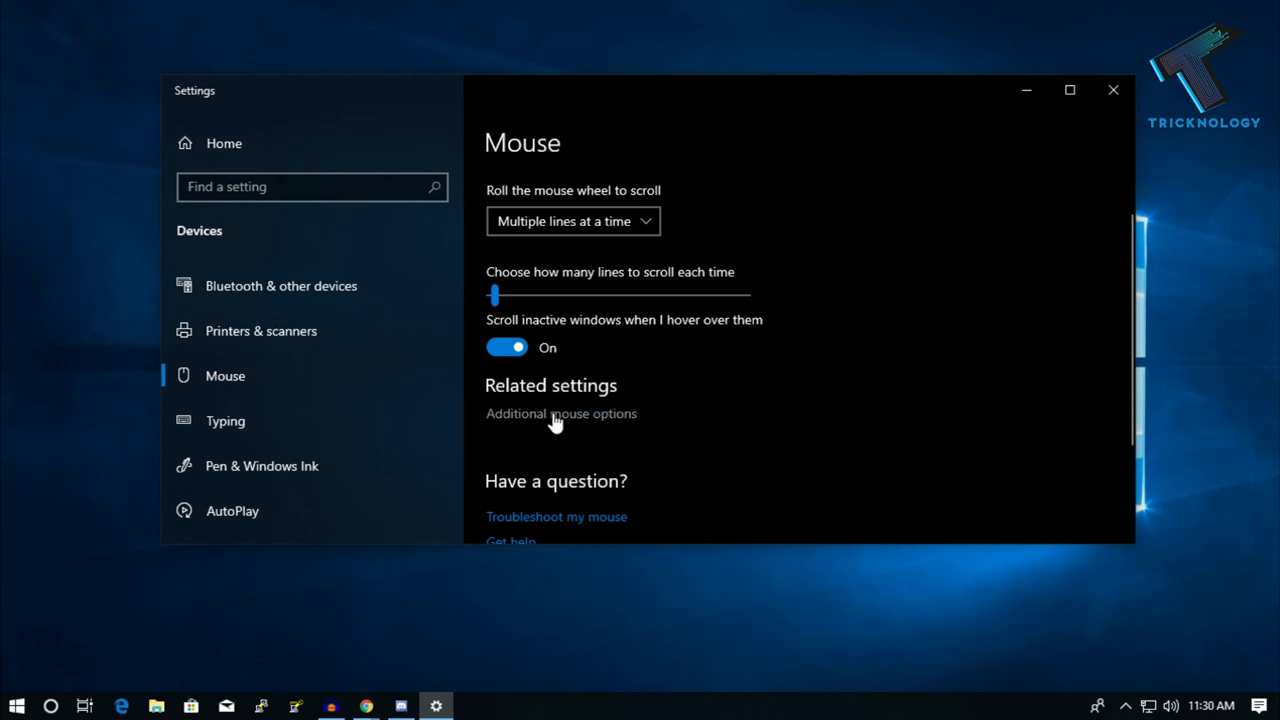
mouse_move(600, 420)
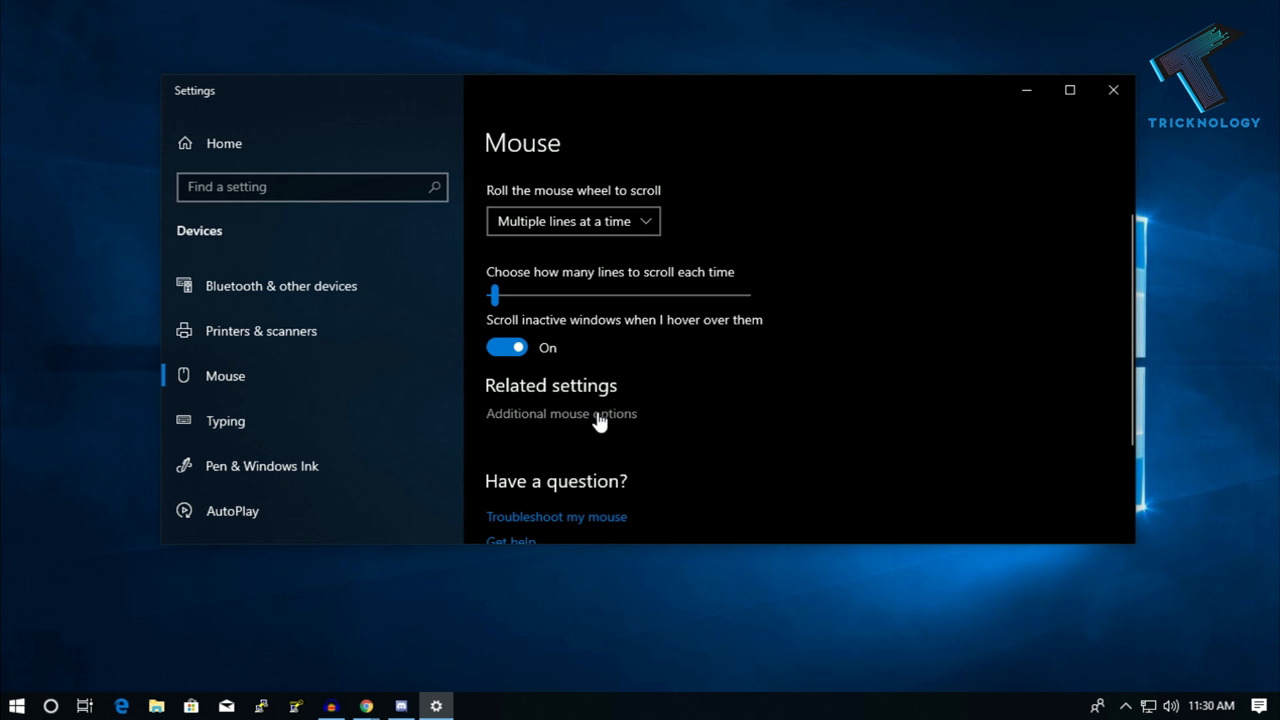
Step: In Additional mouse options, set the wheel to scroll 3 lines per notch and confirm with OK
click(560, 412)
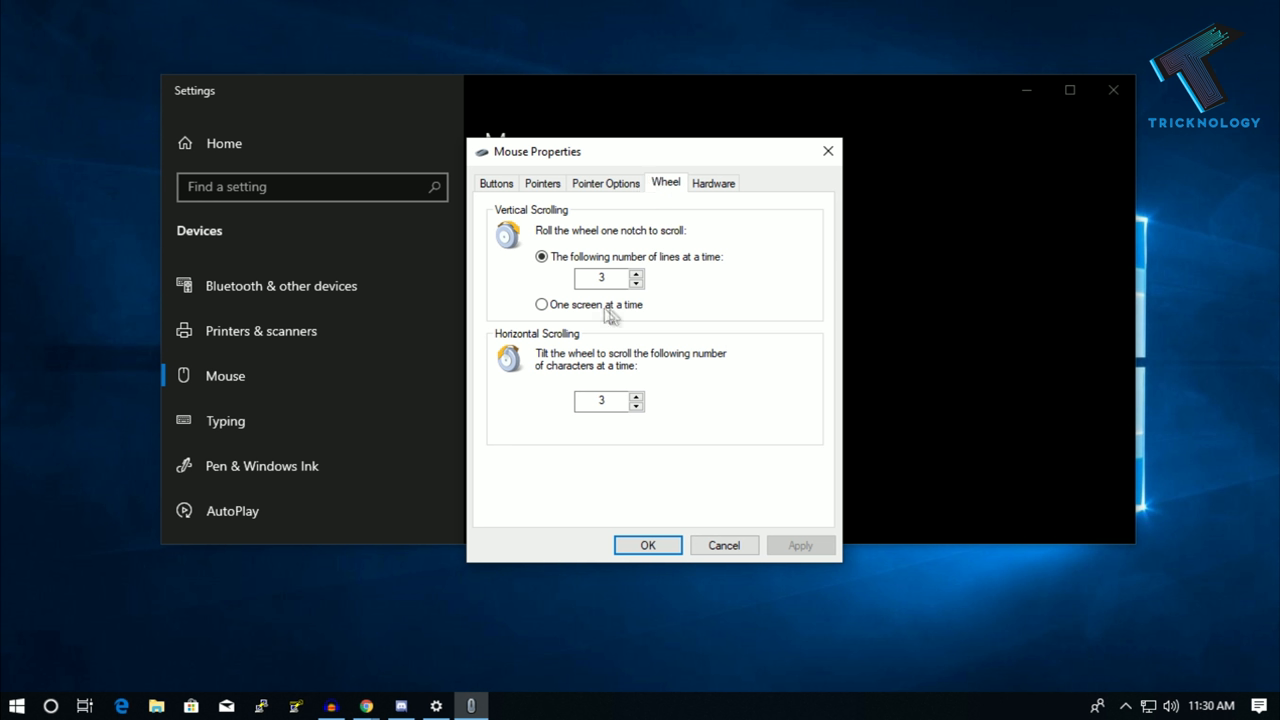
click(600, 278)
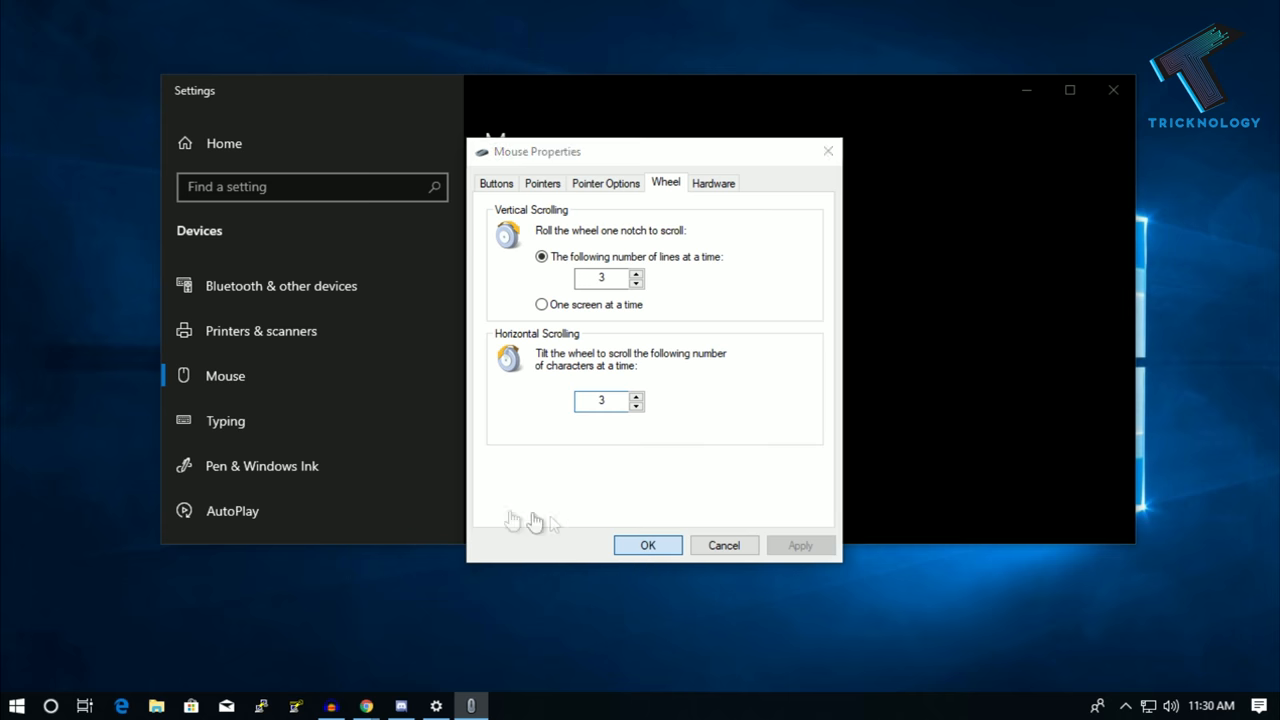
click(648, 544)
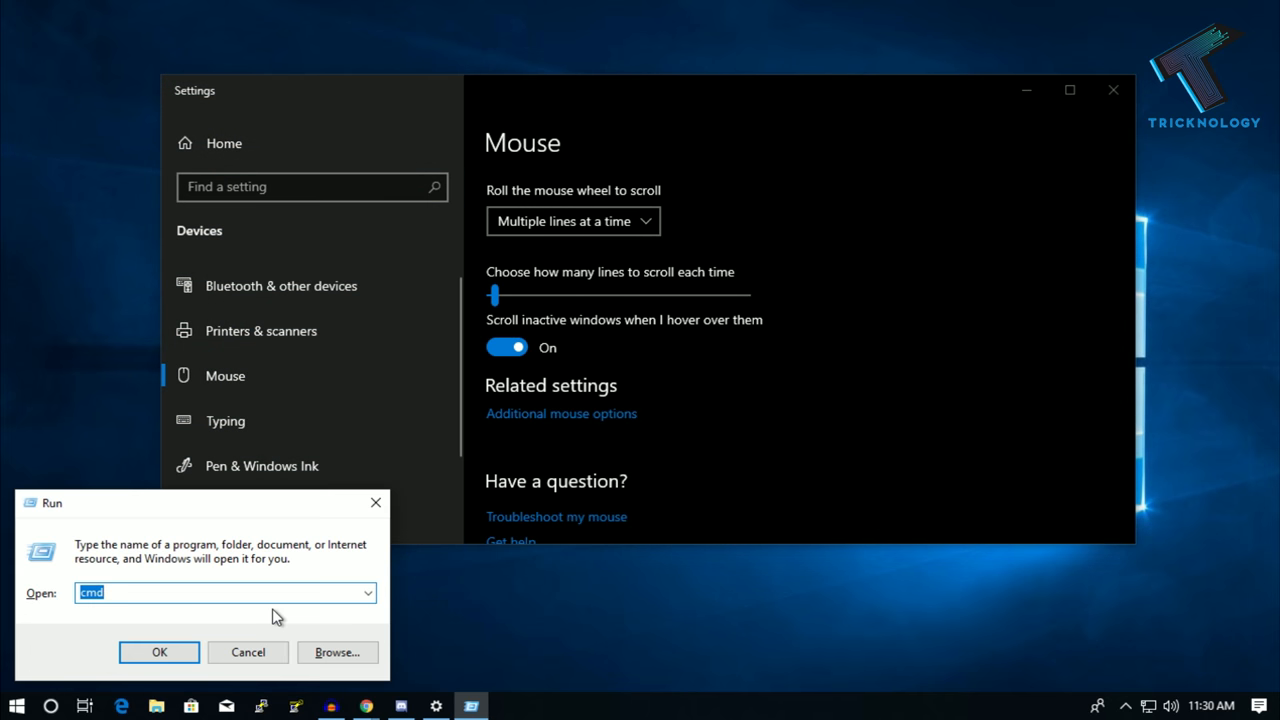
Step: Run devmgmt.msc to launch Device Manager
text(dev)
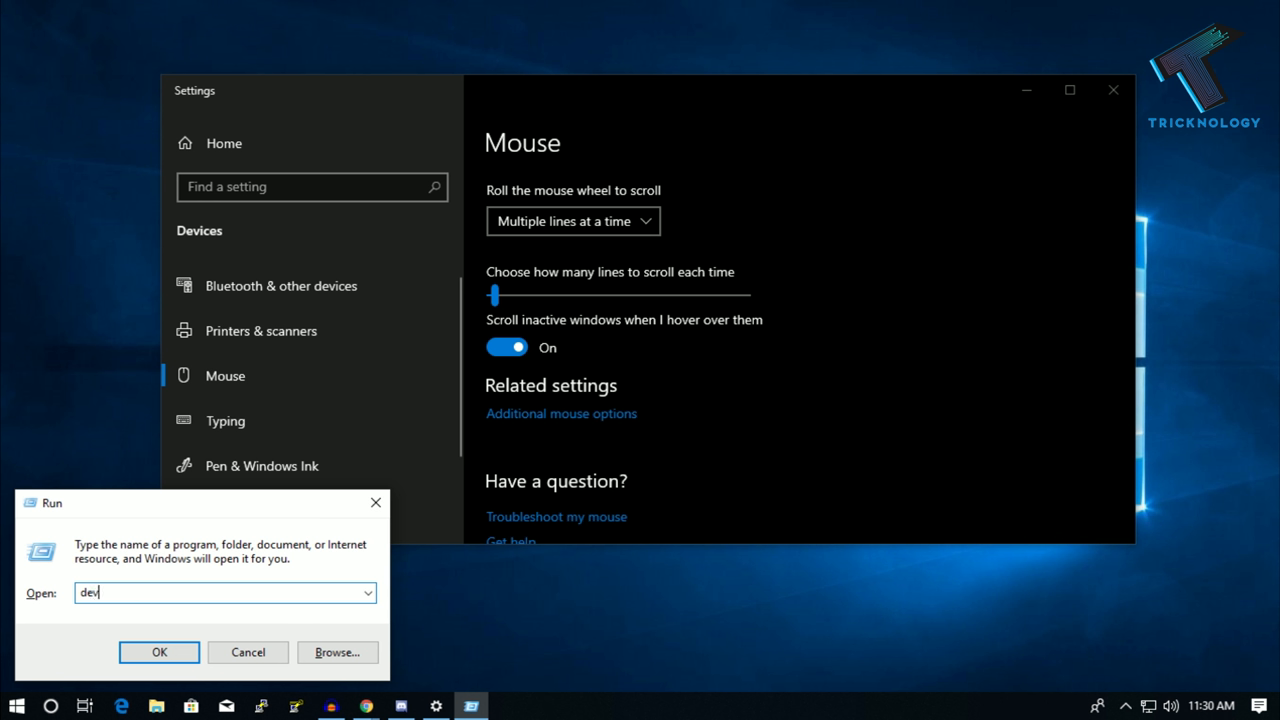
text(mgmt)
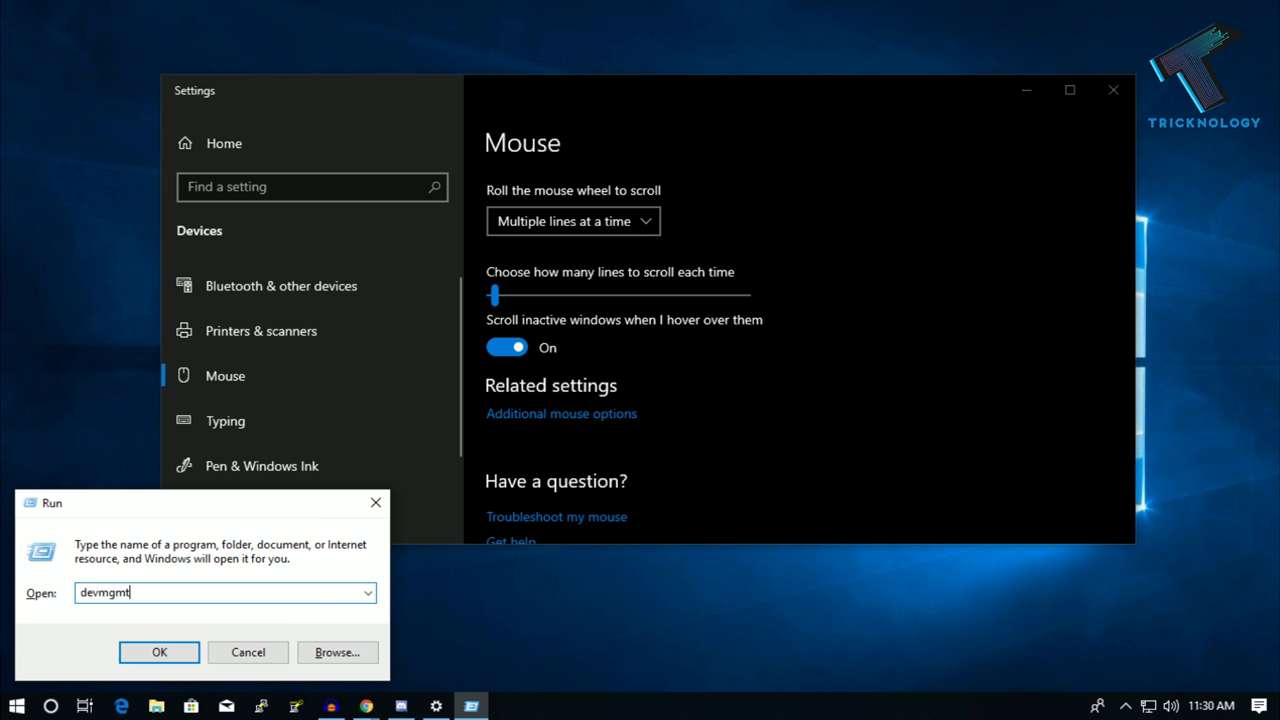
text(.msc)
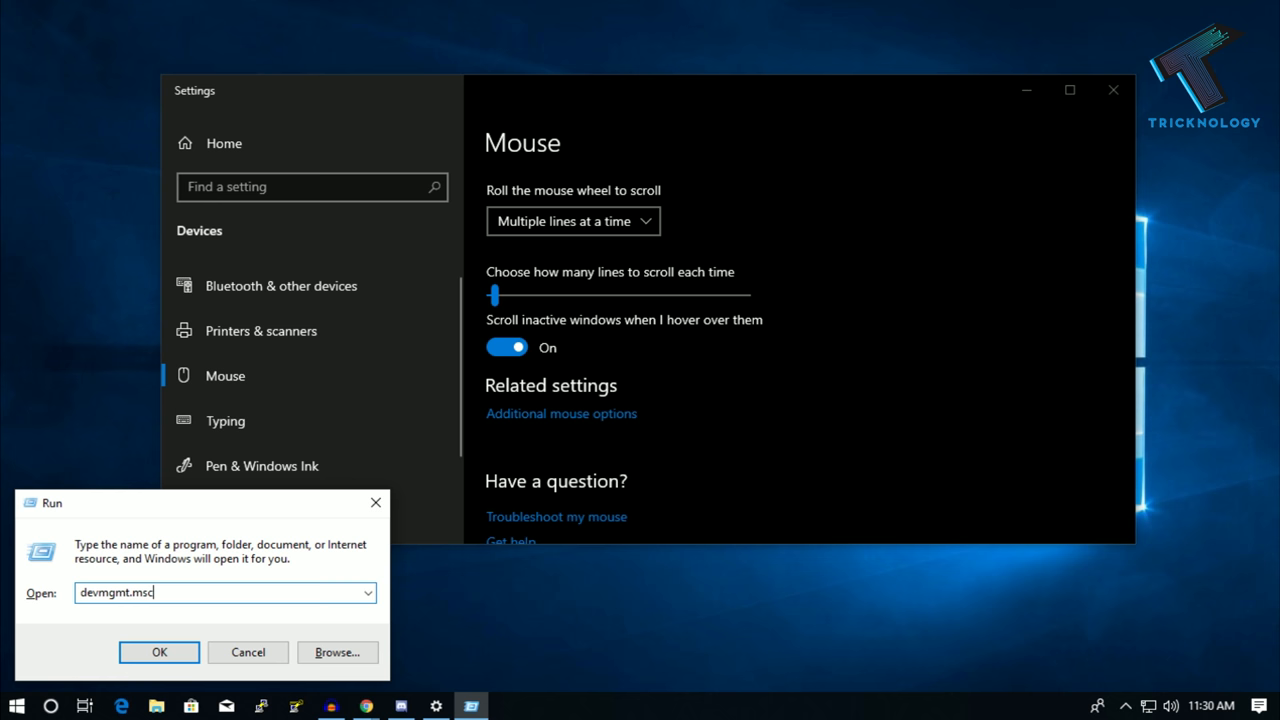
click(160, 652)
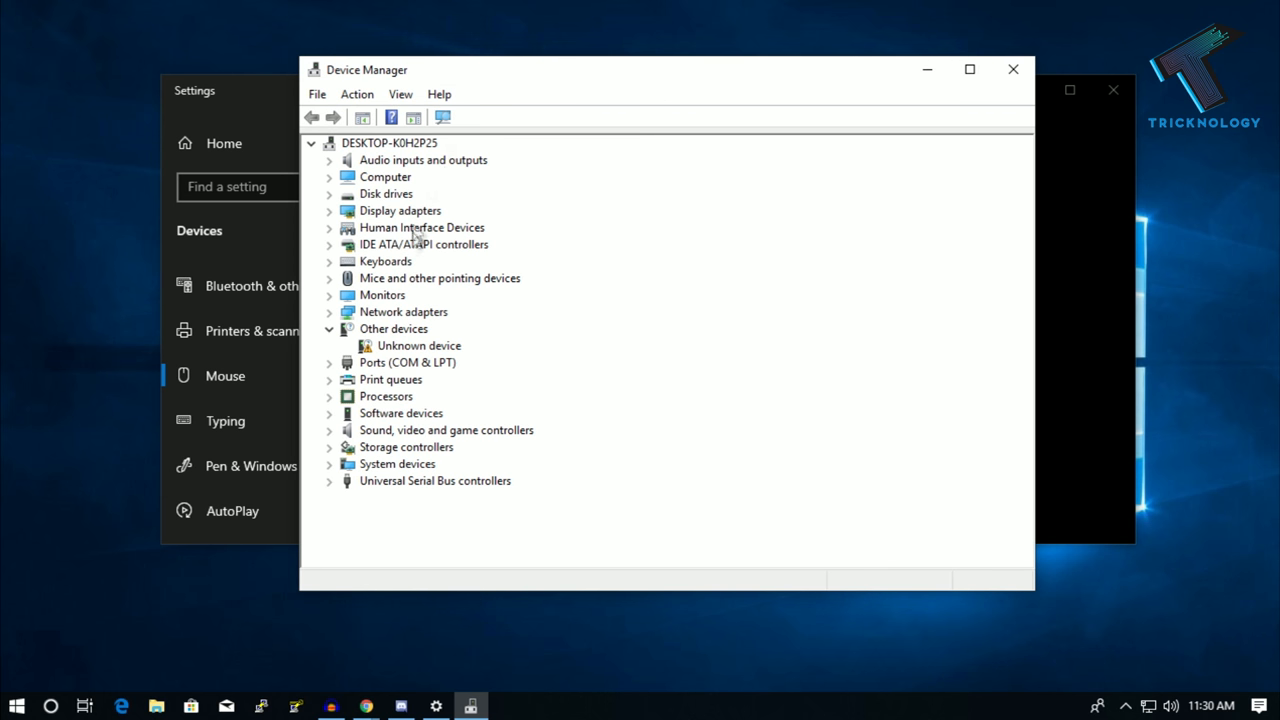
Step: Expand Mice and other pointing devices and select the HID-compliant mouse
click(328, 278)
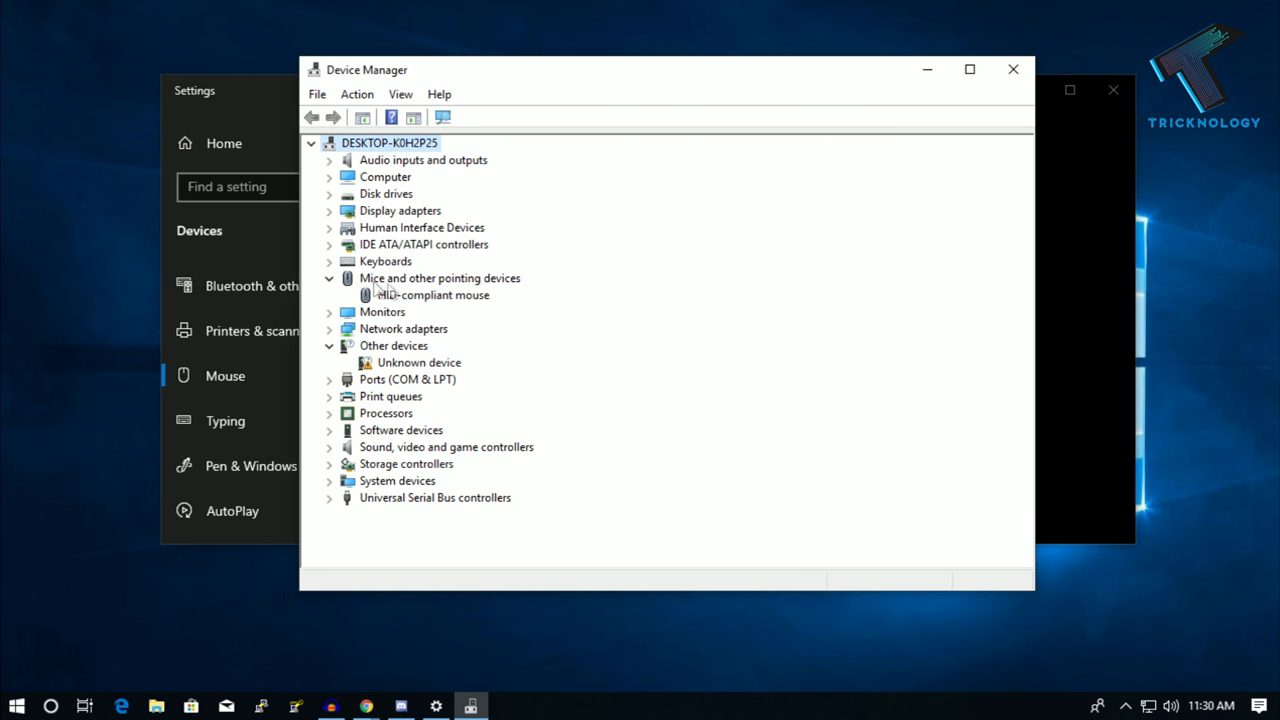
mouse_move(464, 316)
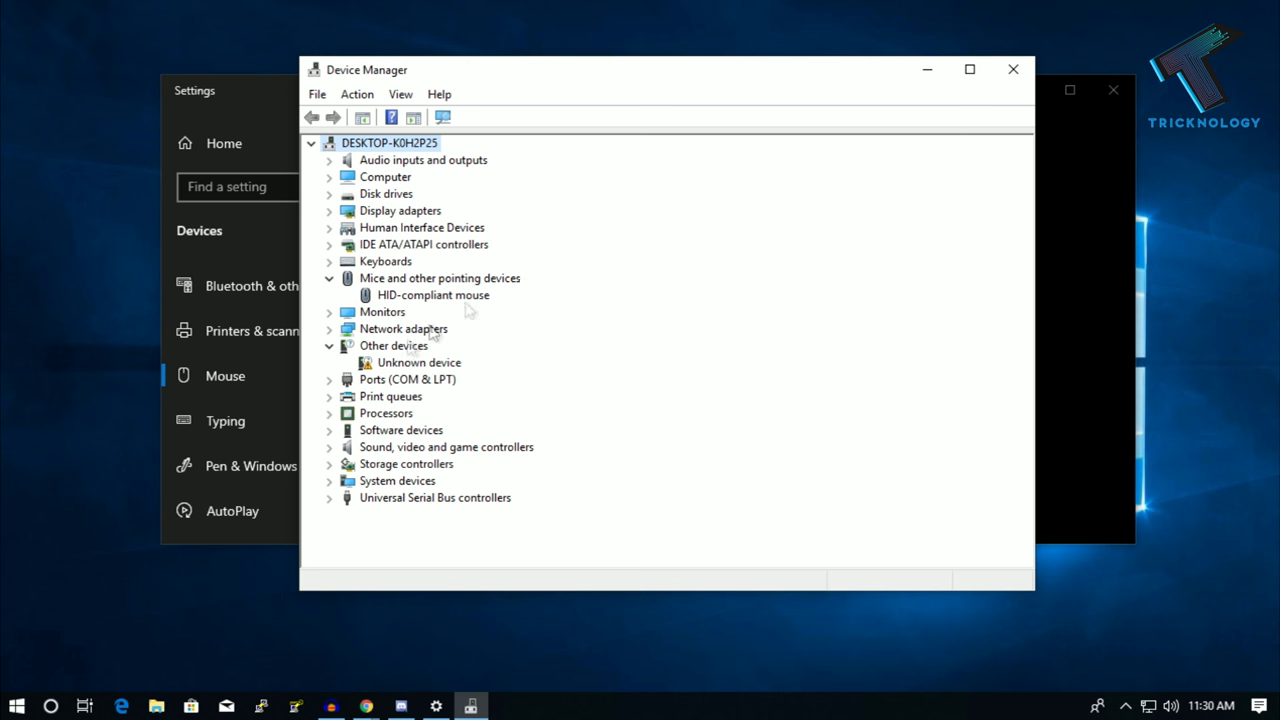
mouse_move(488, 288)
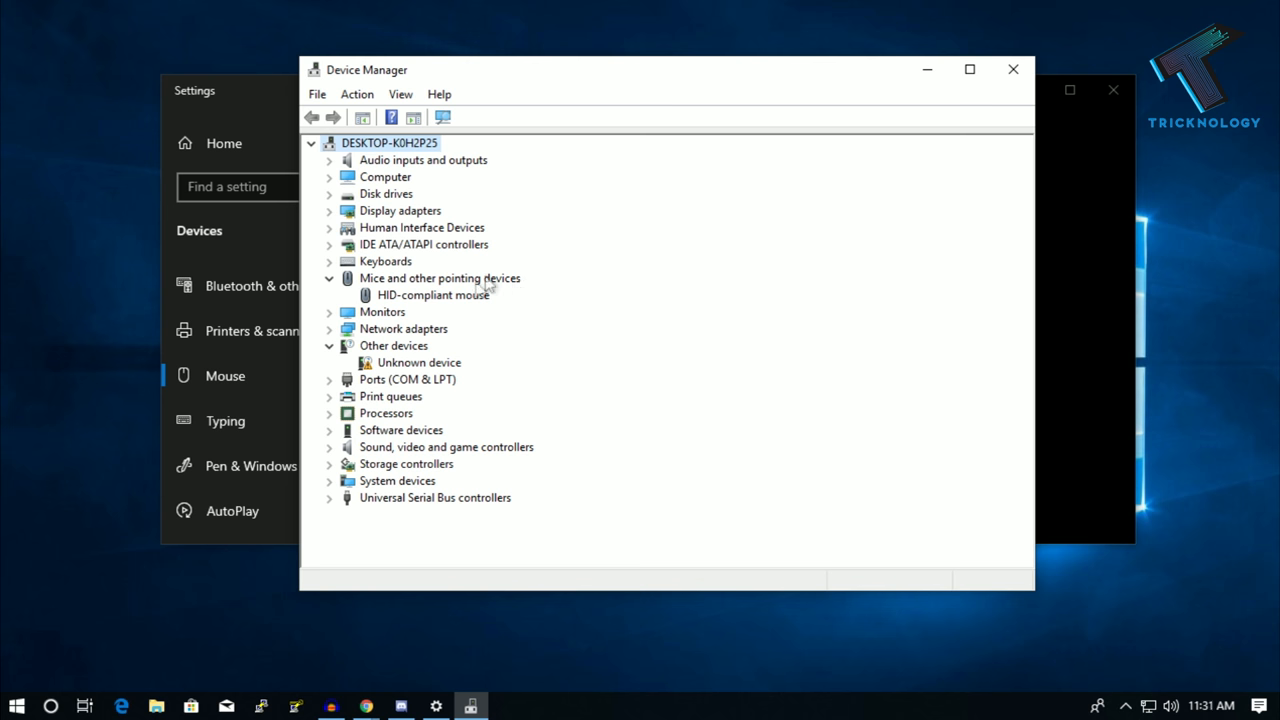
click(432, 294)
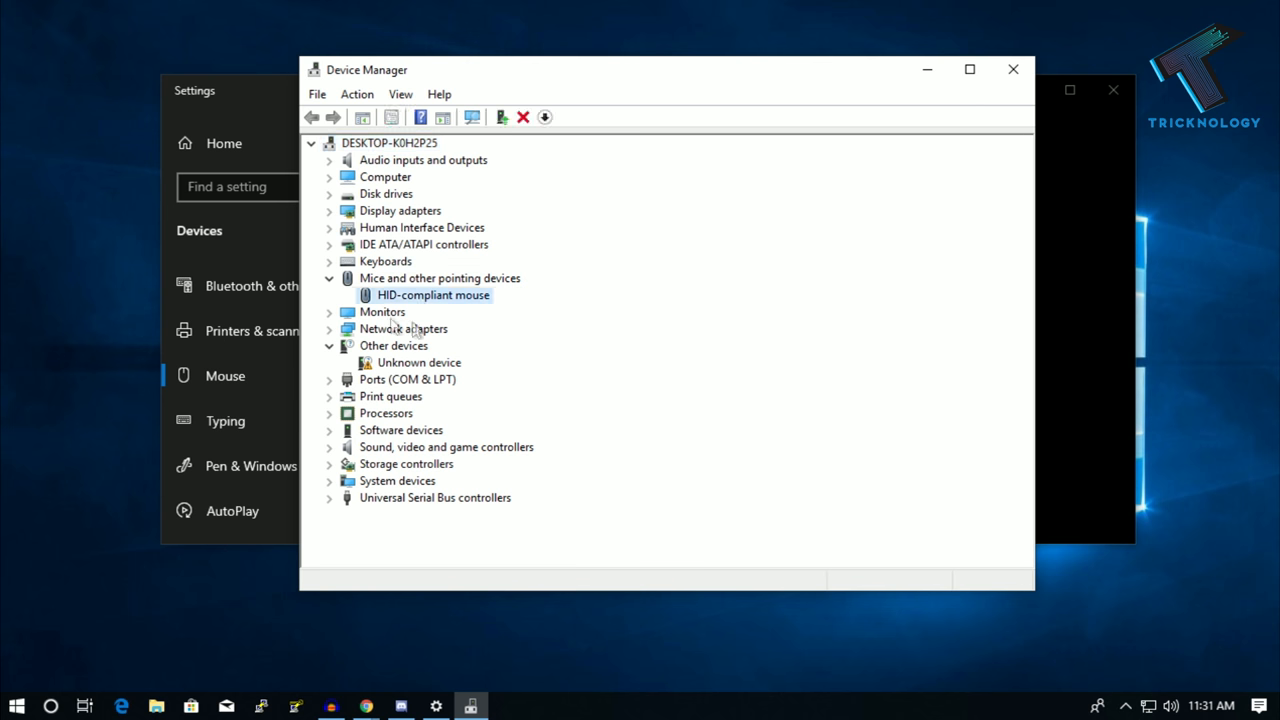
mouse_move(438, 300)
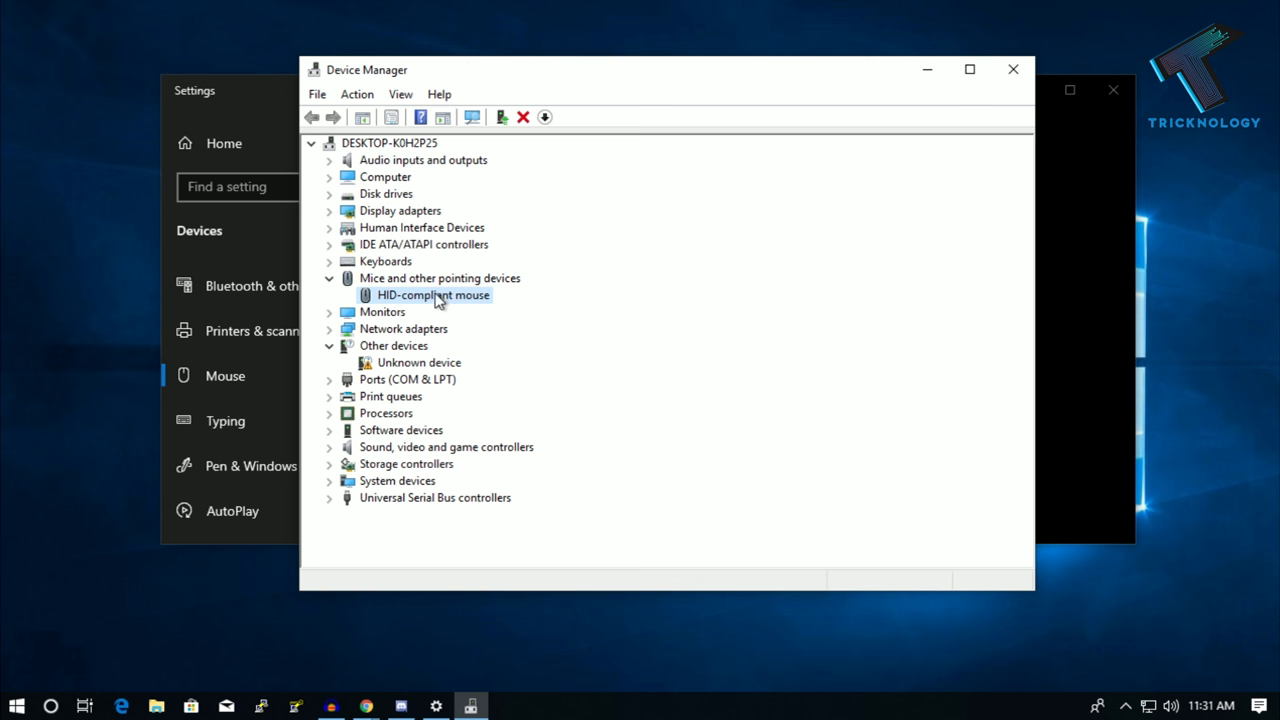
Step: Uninstall the HID-compliant mouse via its context menu, confirm, and close Device Manager
right_click(432, 294)
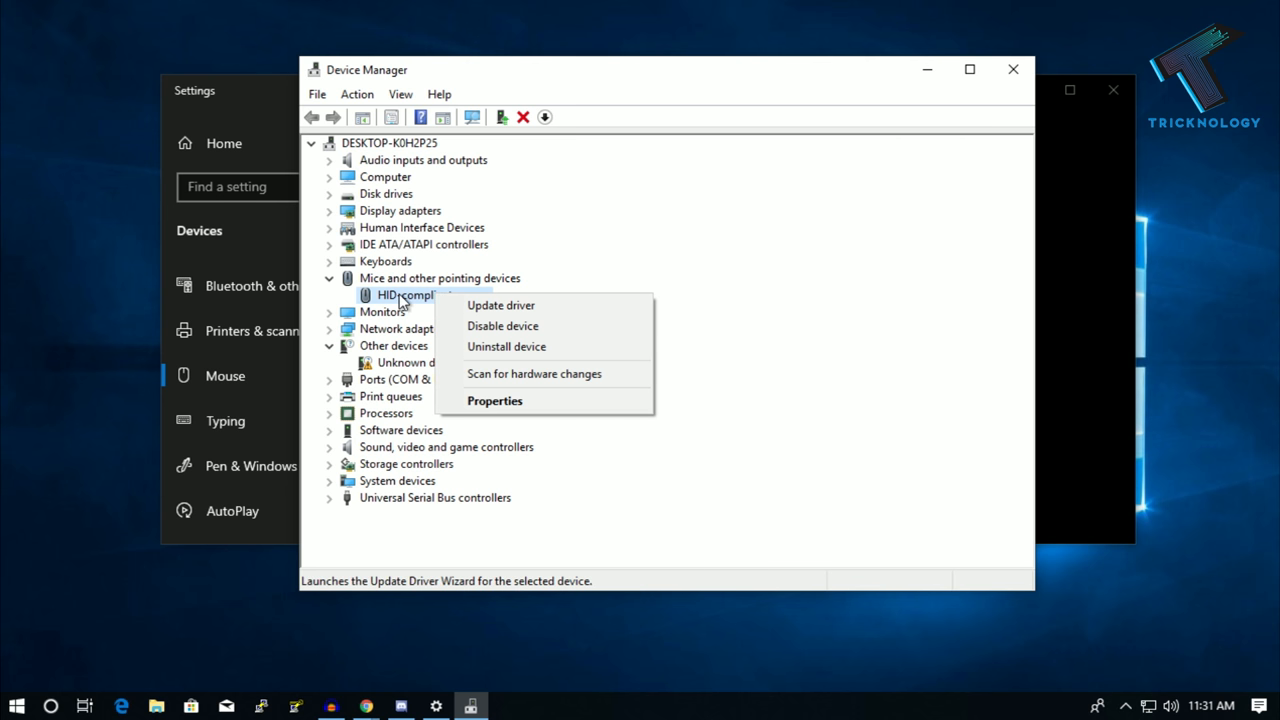
mouse_move(504, 352)
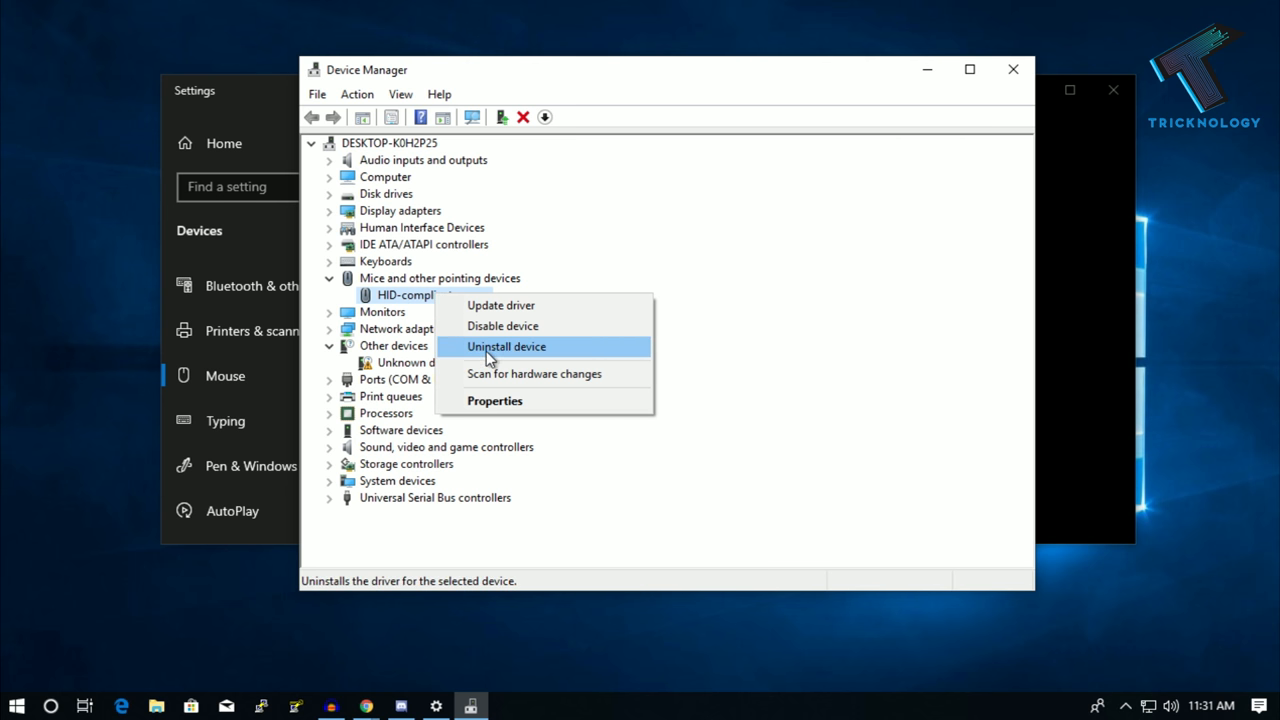
click(504, 346)
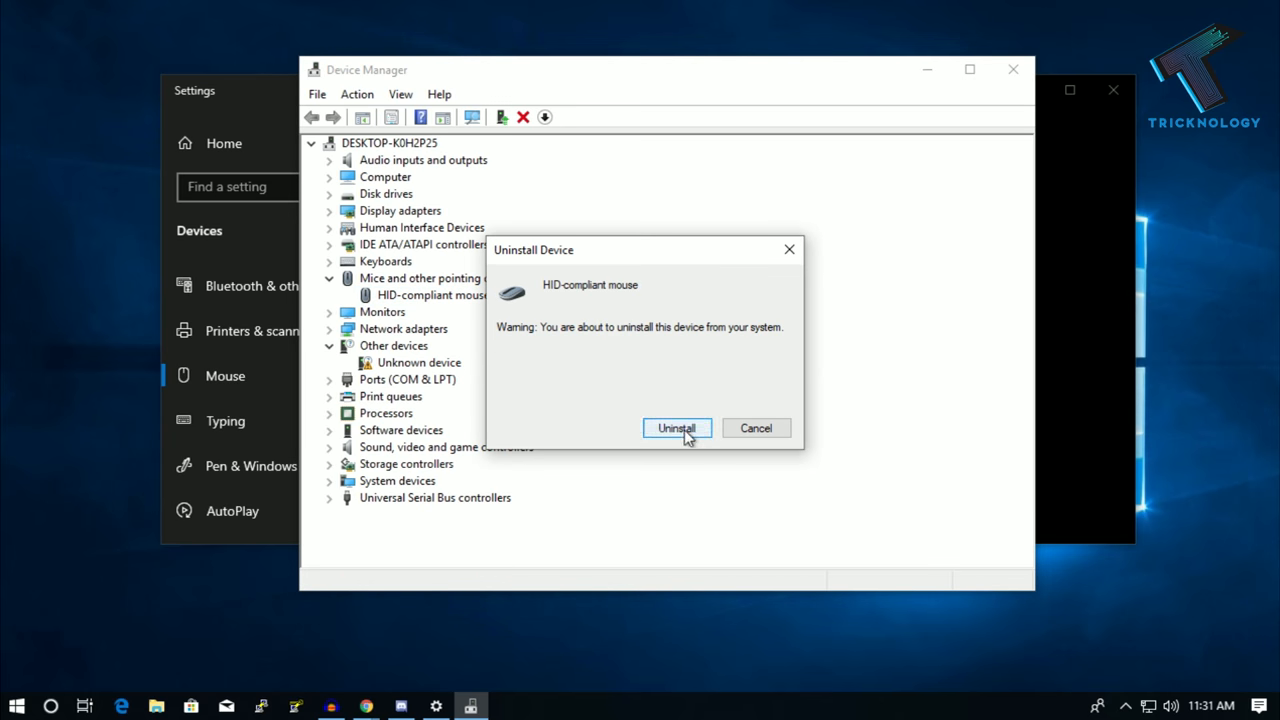
click(676, 428)
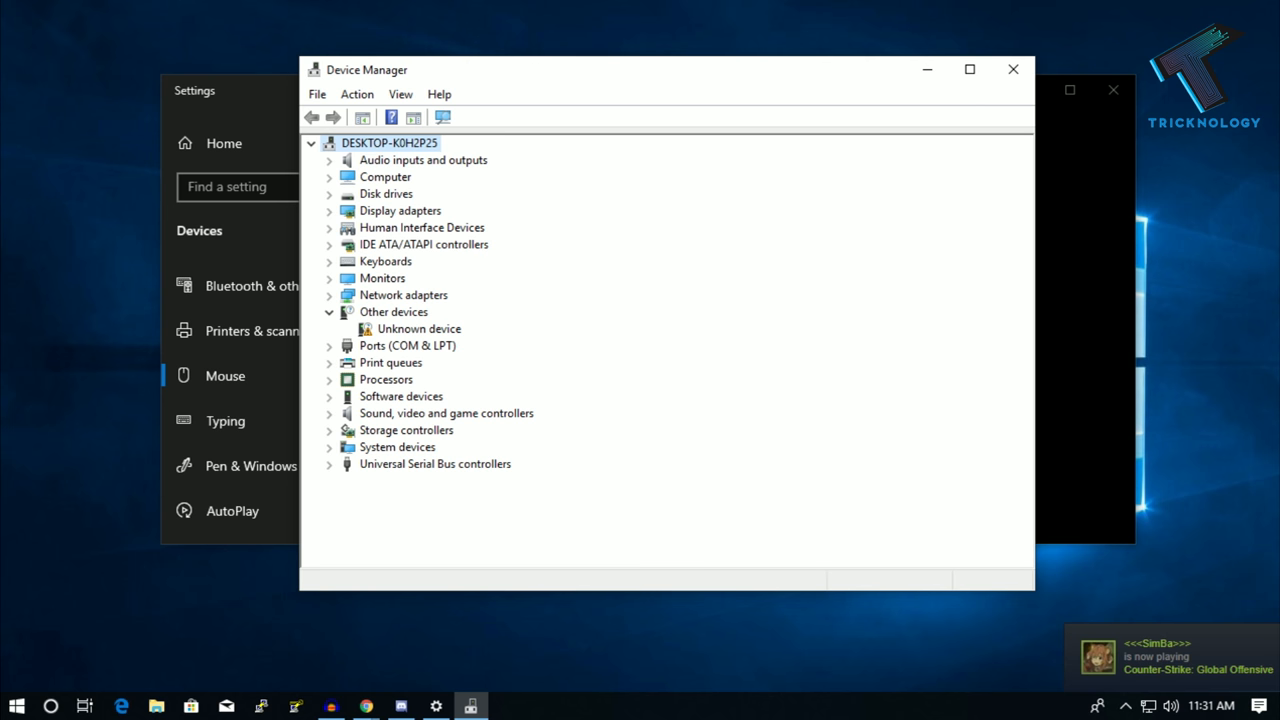
click(1012, 68)
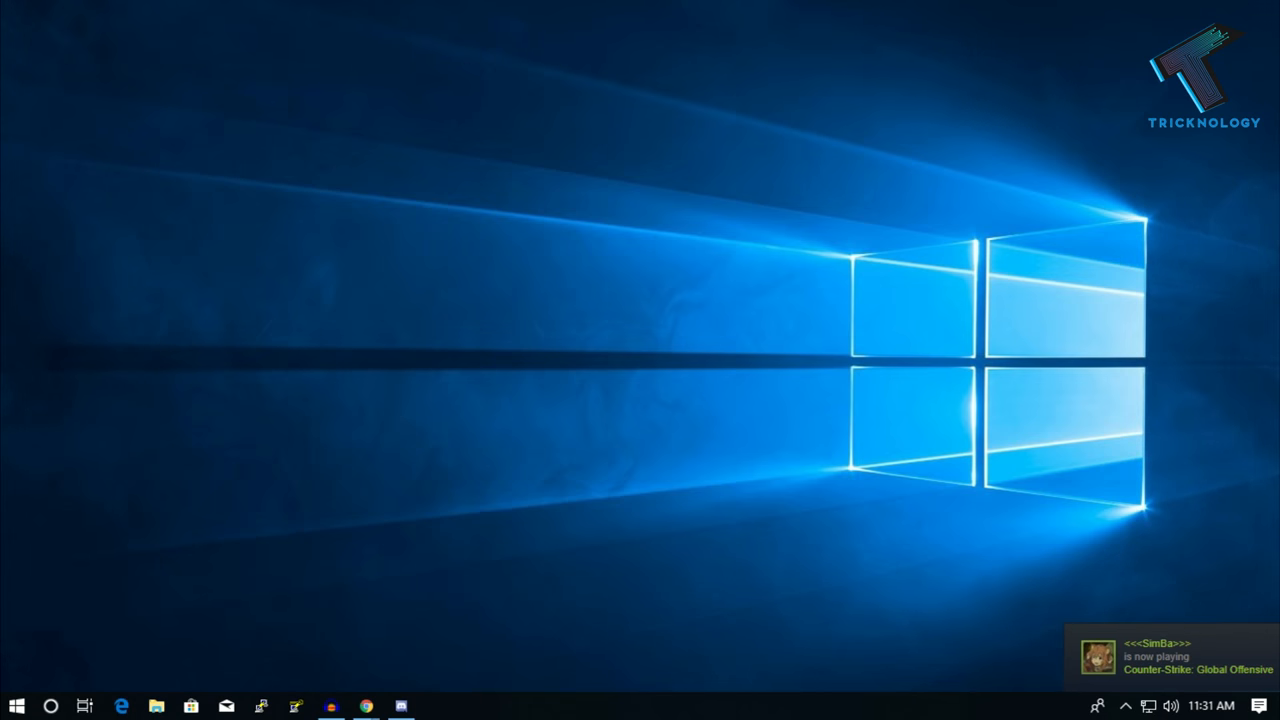